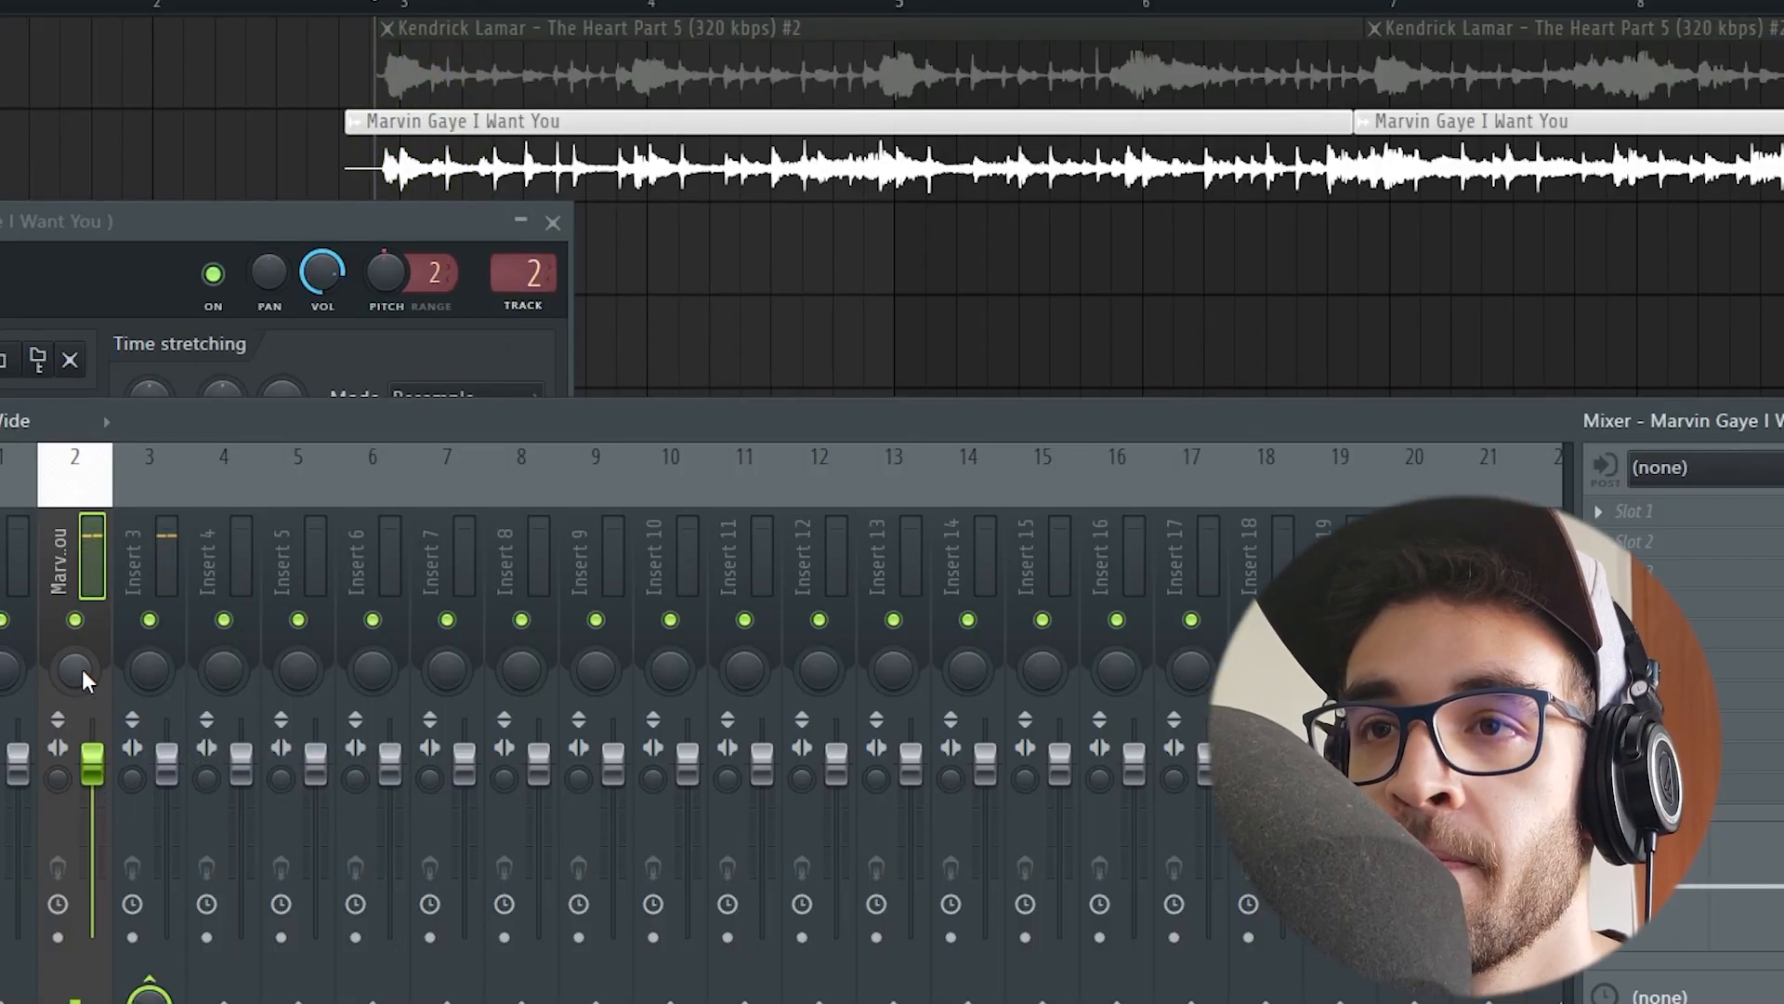
Select mixer Insert 3, beside Marvin Gaye's Insert 2, for the next sample
click(149, 558)
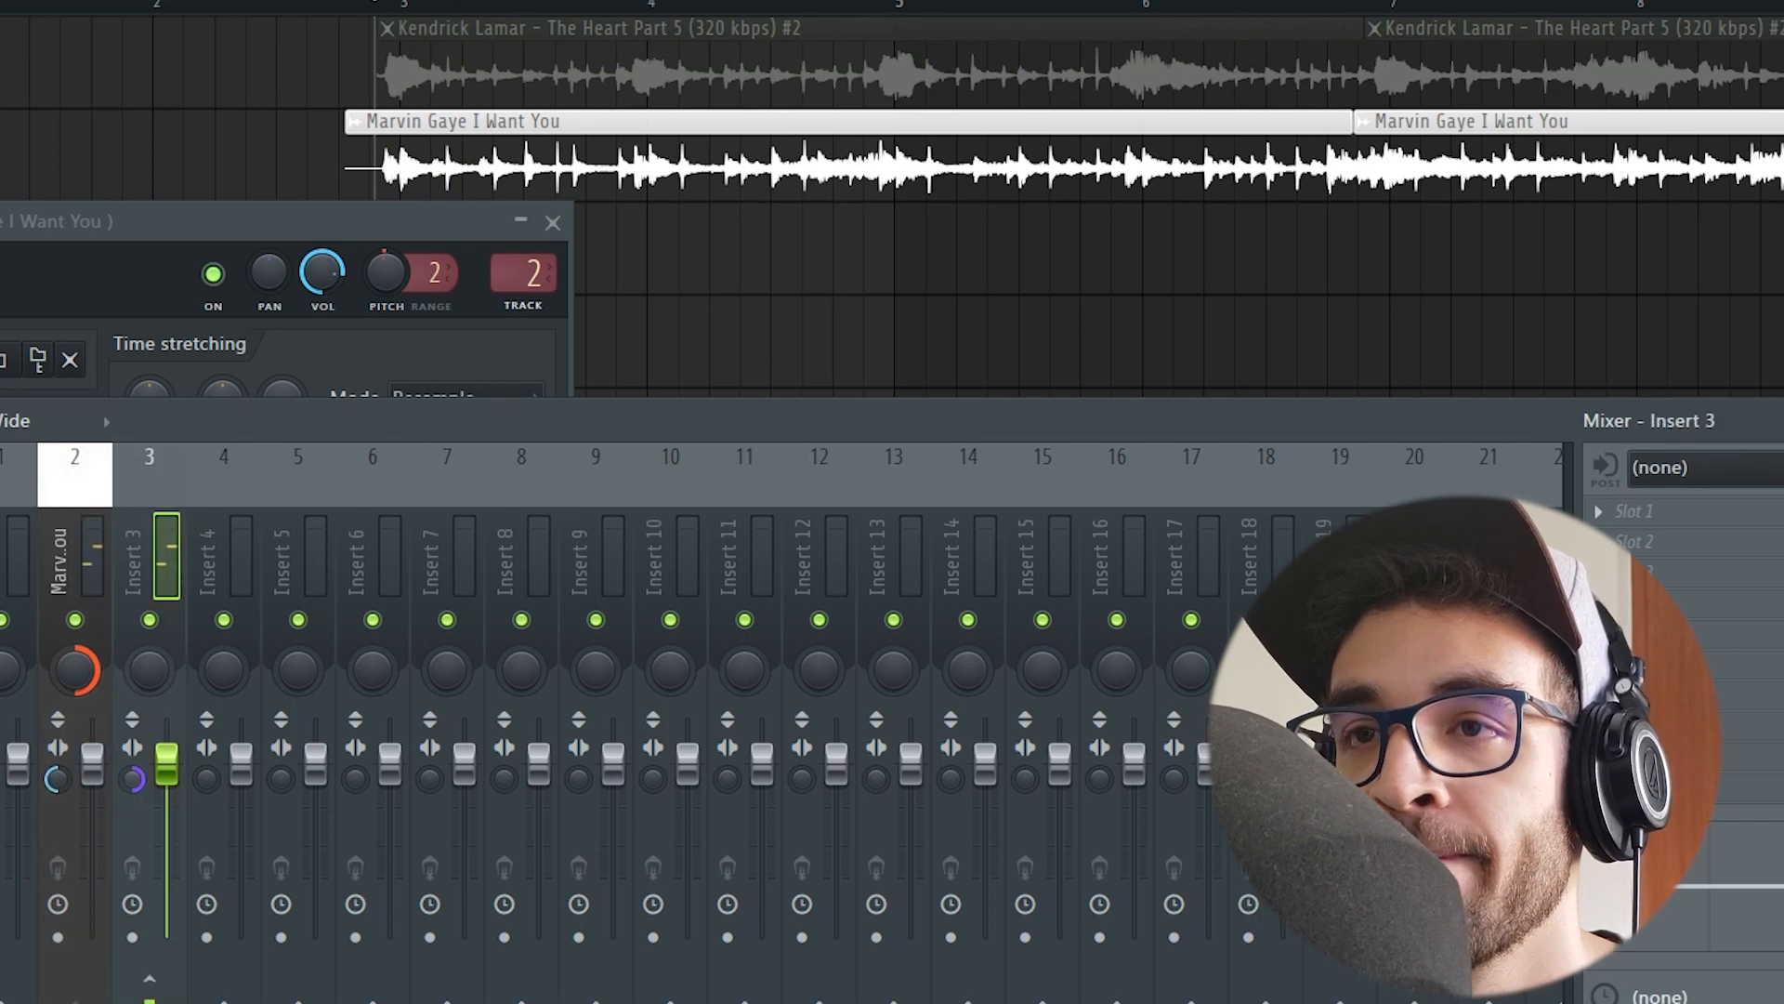
click(75, 557)
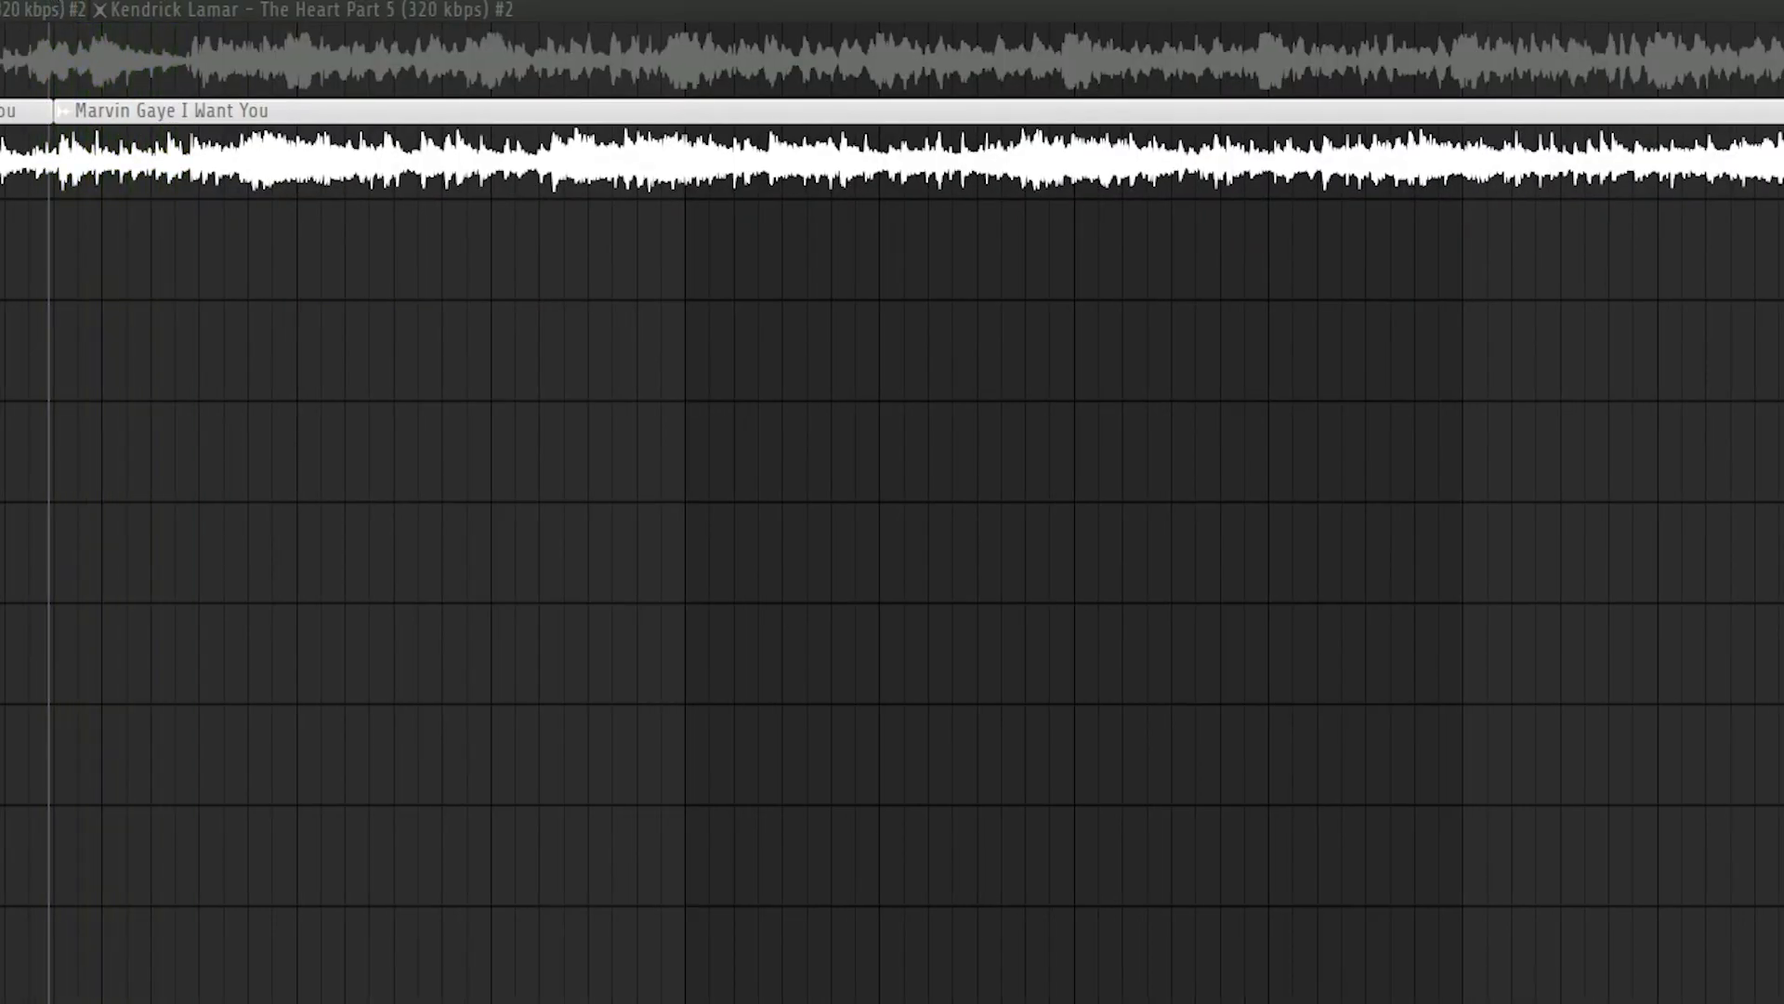
Play back the layered Kendrick Lamar and Marvin Gaye clips in the Playlist
key(space)
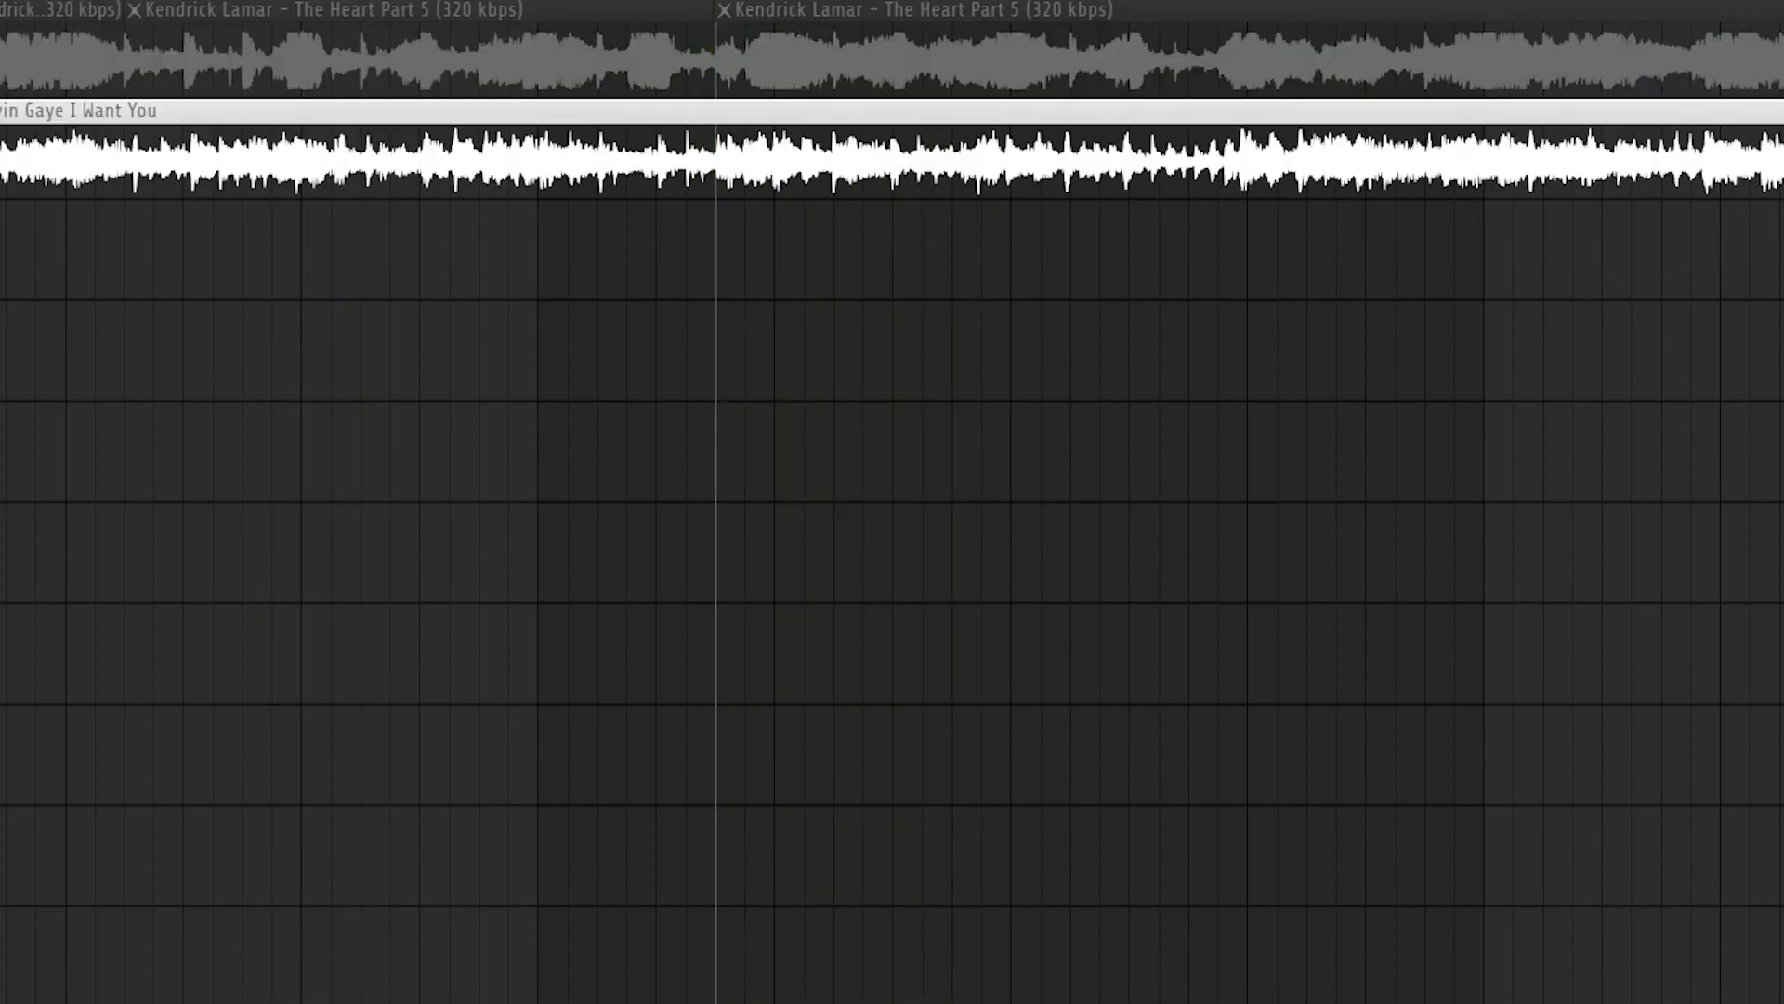
click(891, 455)
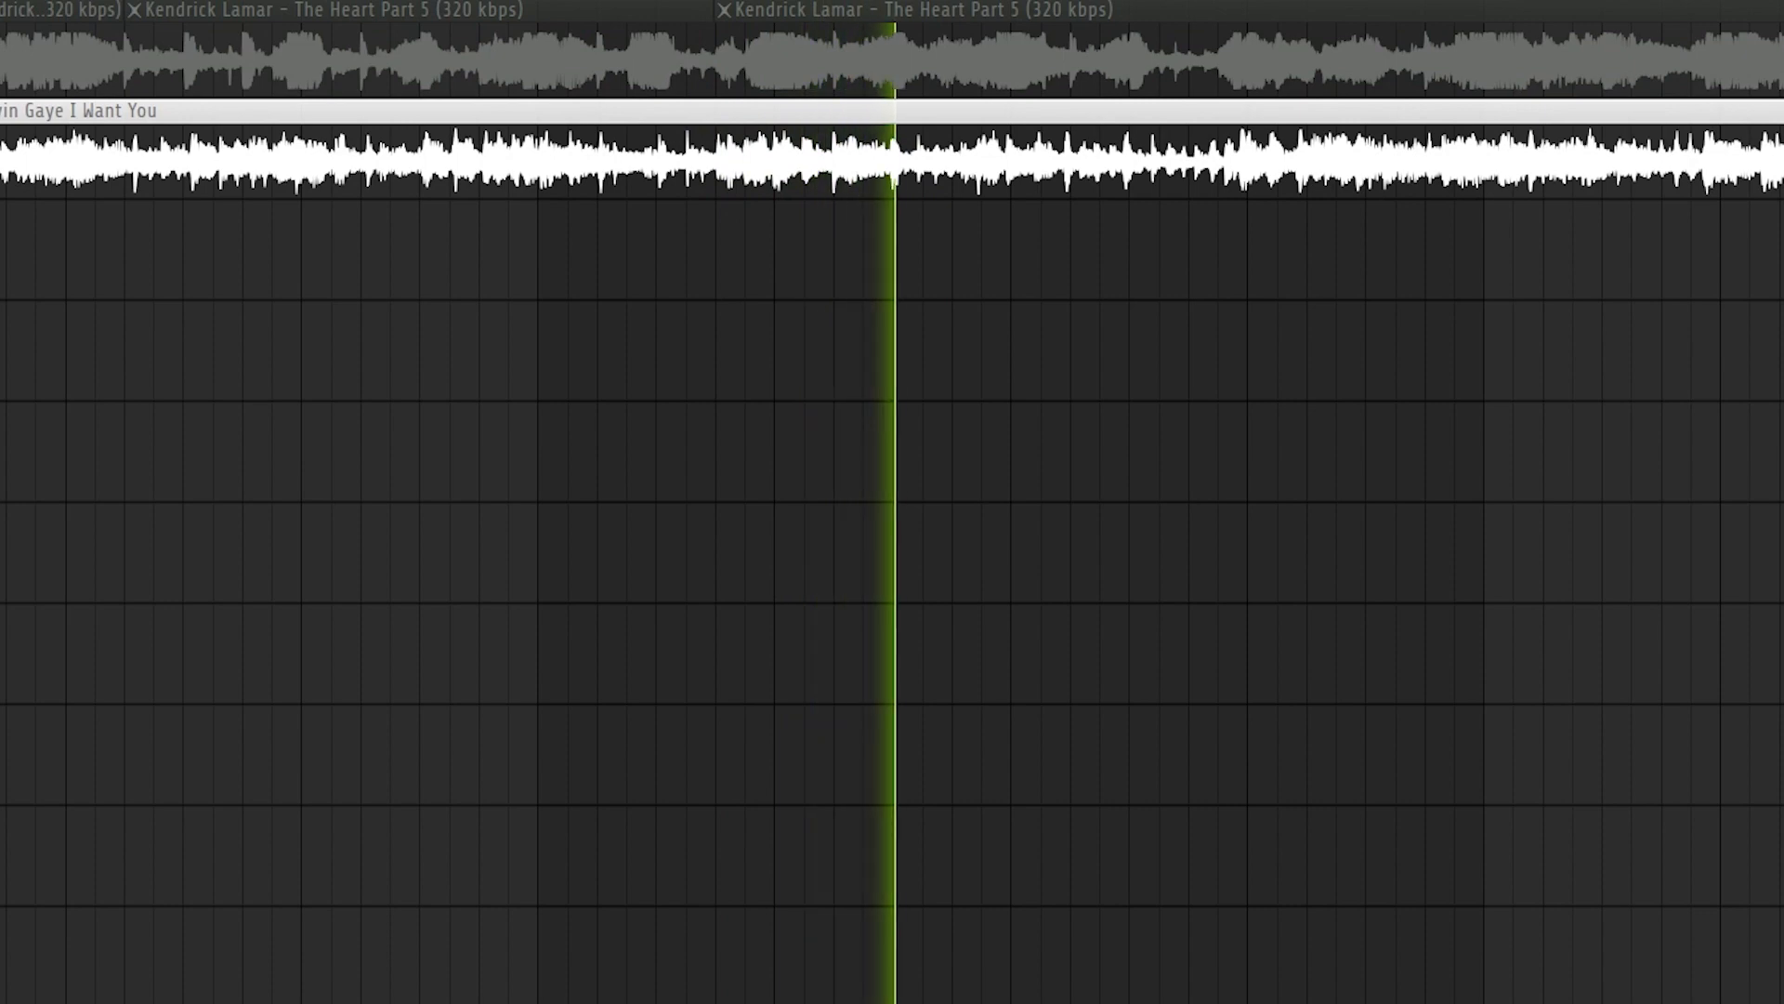